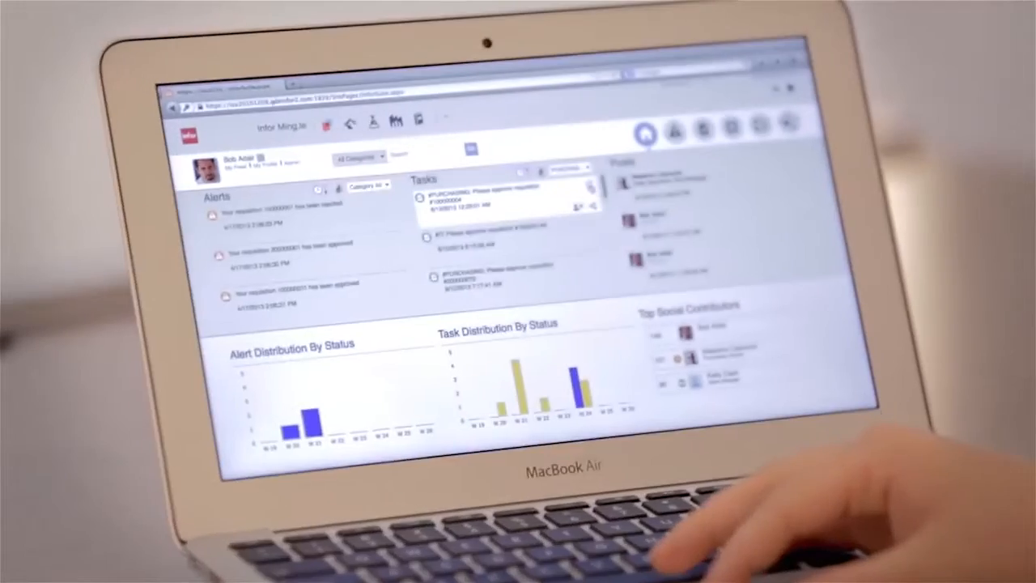
# - Open the rush order 100000037 alert from the Alerts list
pyautogui.click(498, 198)
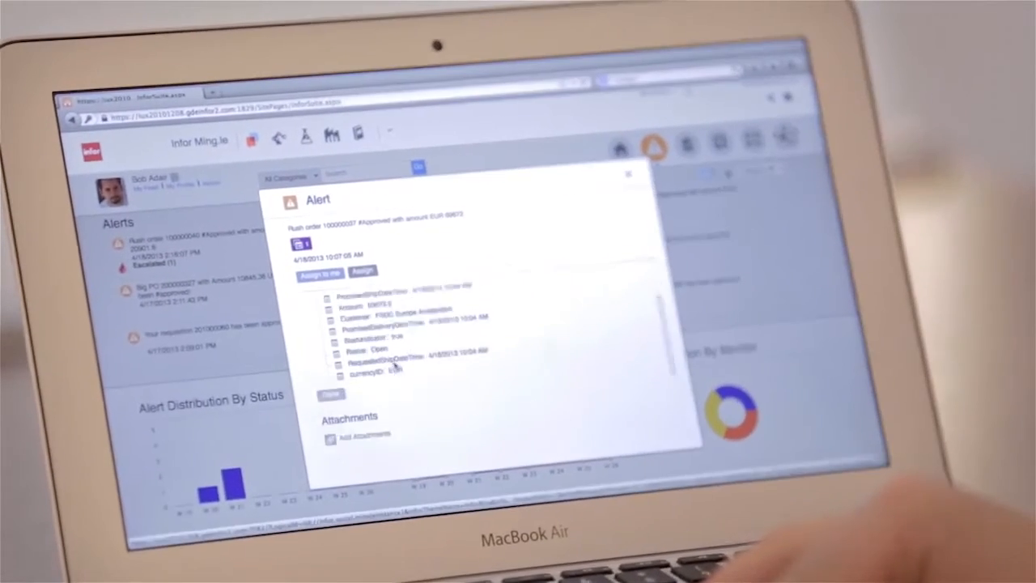
# - Close the alert and search Follow Social Objects for SalesOrder documents
pyautogui.click(628, 174)
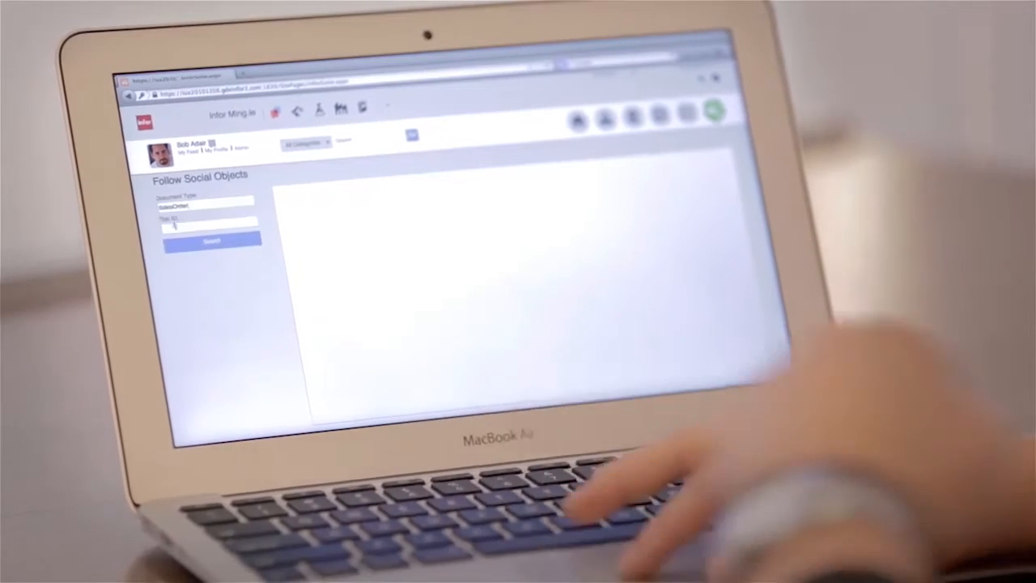
pyautogui.click(209, 235)
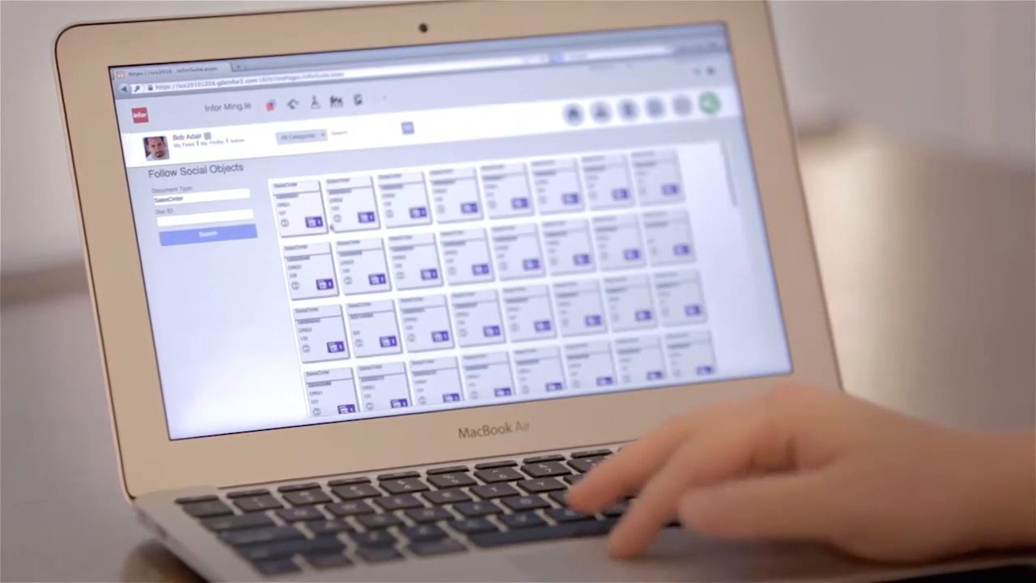